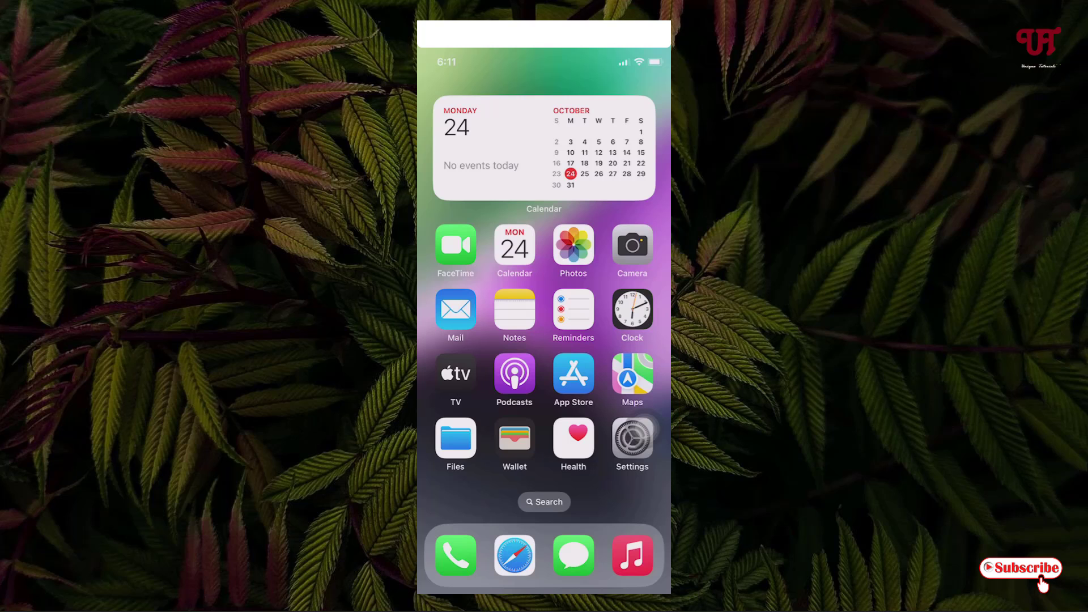
Step: Open the Recents album and long-press the handwritten signature photo for its actions
left_click(573, 247)
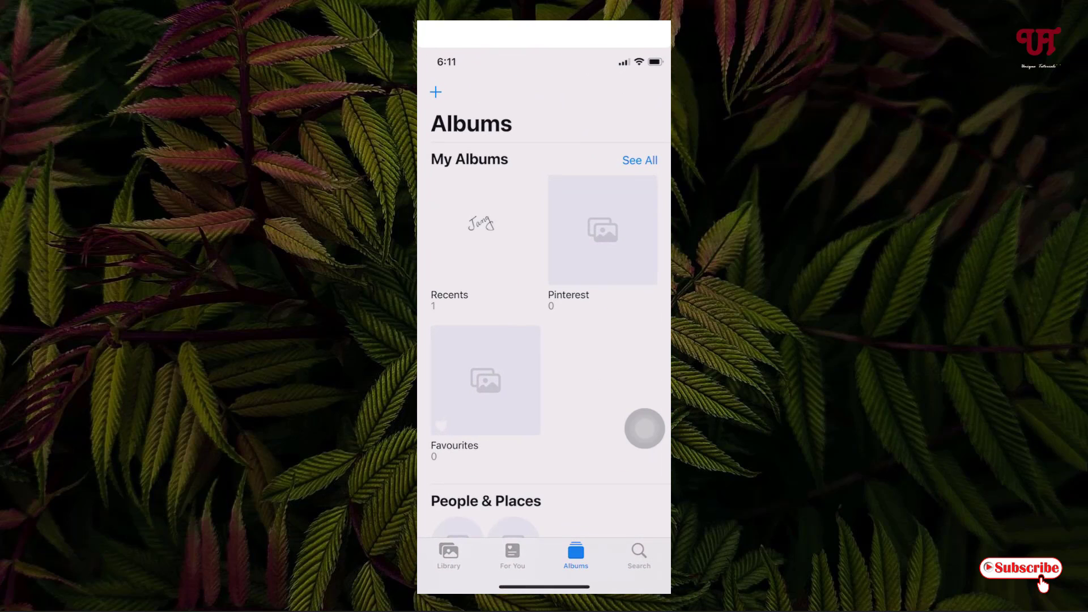
left_click(480, 229)
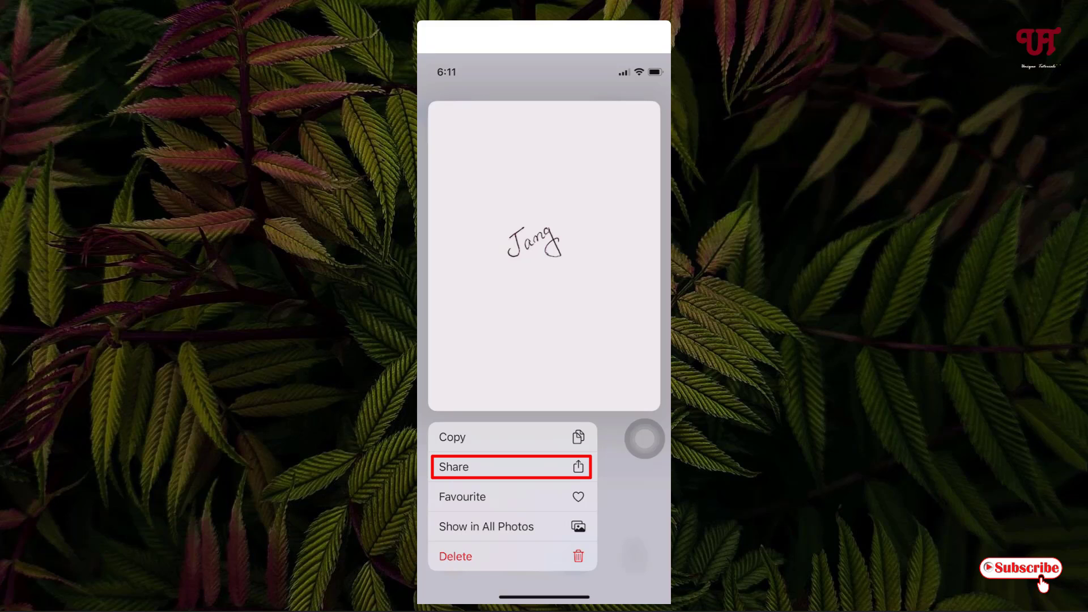
Step: Share the signature photo and choose Save to Files
left_click(452, 466)
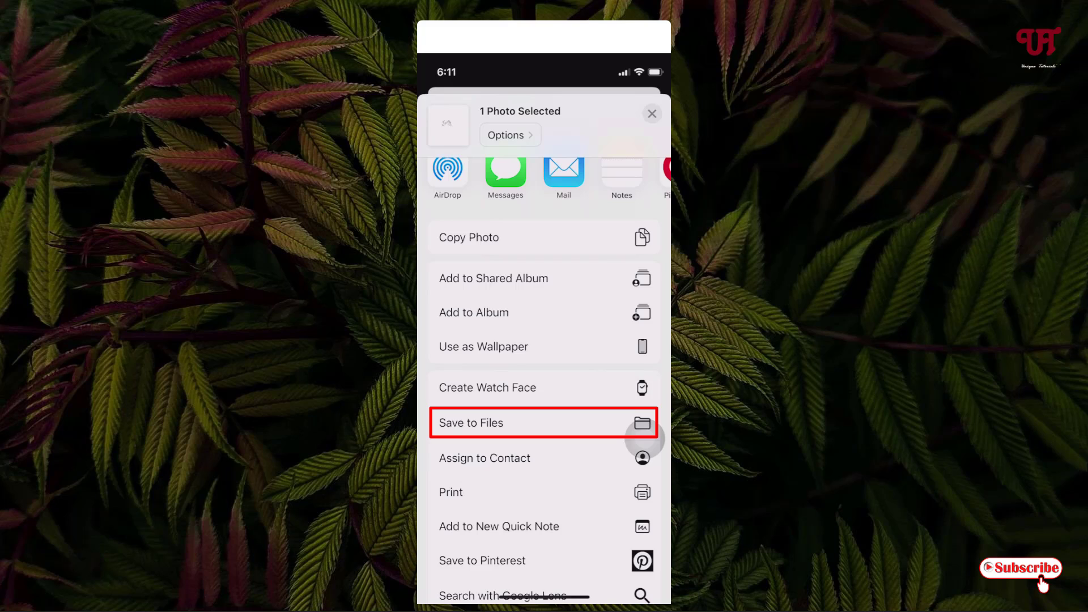
left_click(470, 423)
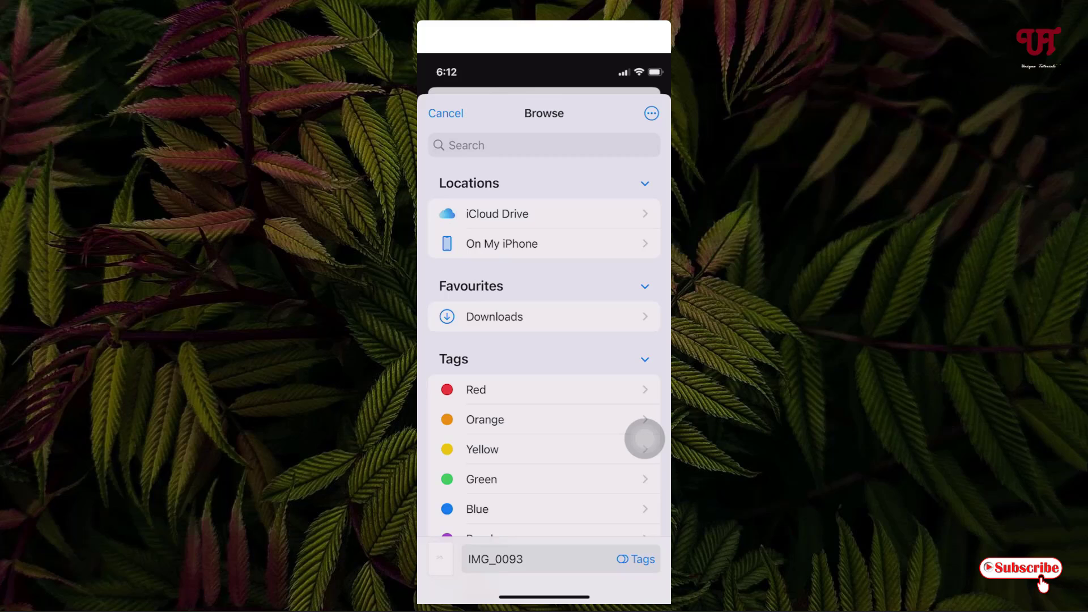
Step: Save the photo to On My iPhone under the name 'Signature'
left_click(501, 243)
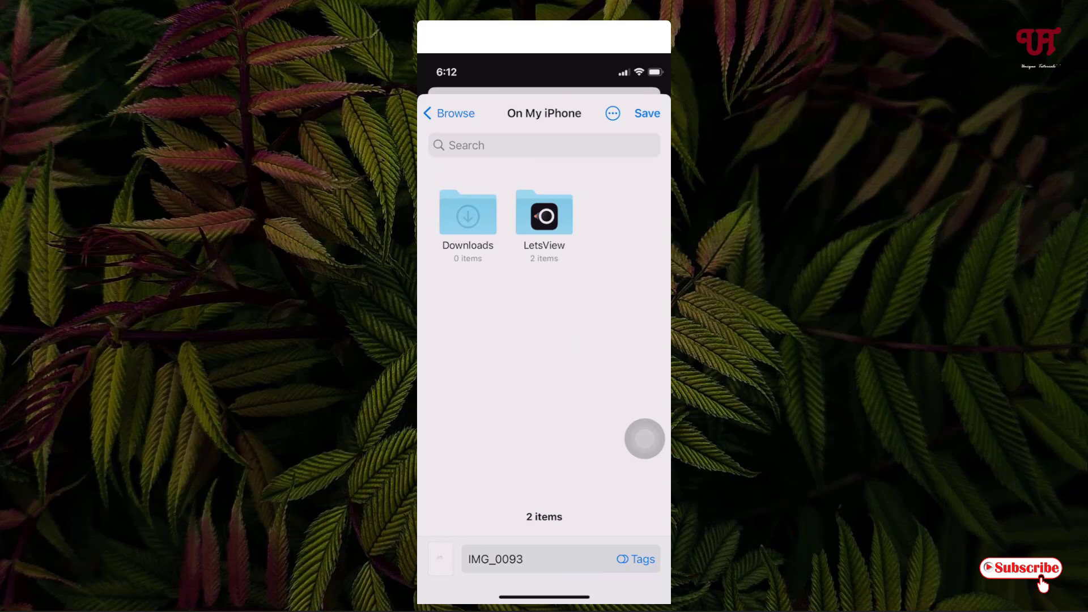
left_click(528, 558)
type("s")
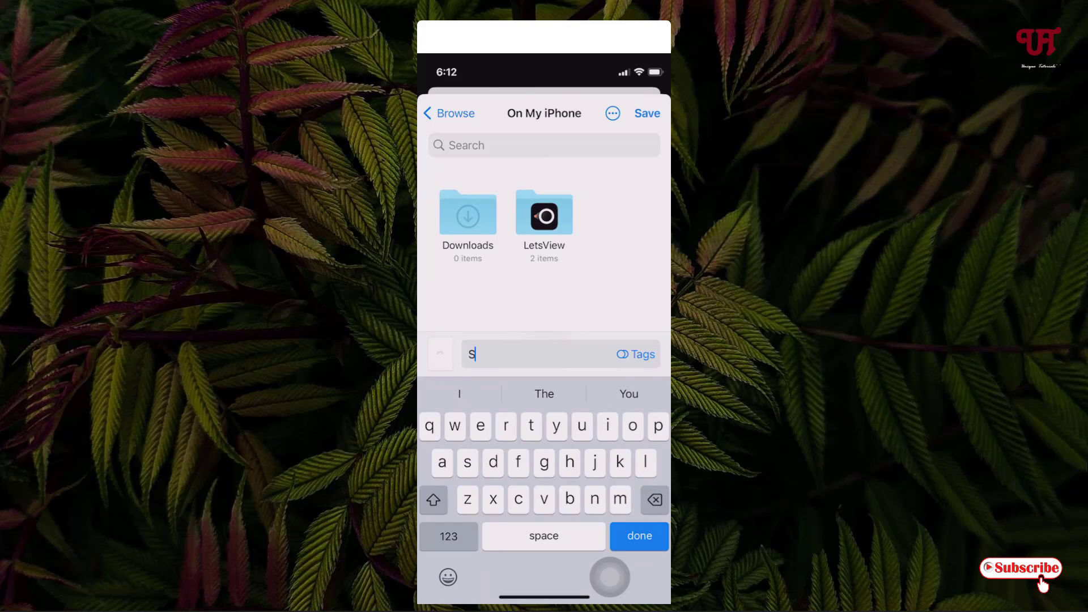
type("ignature")
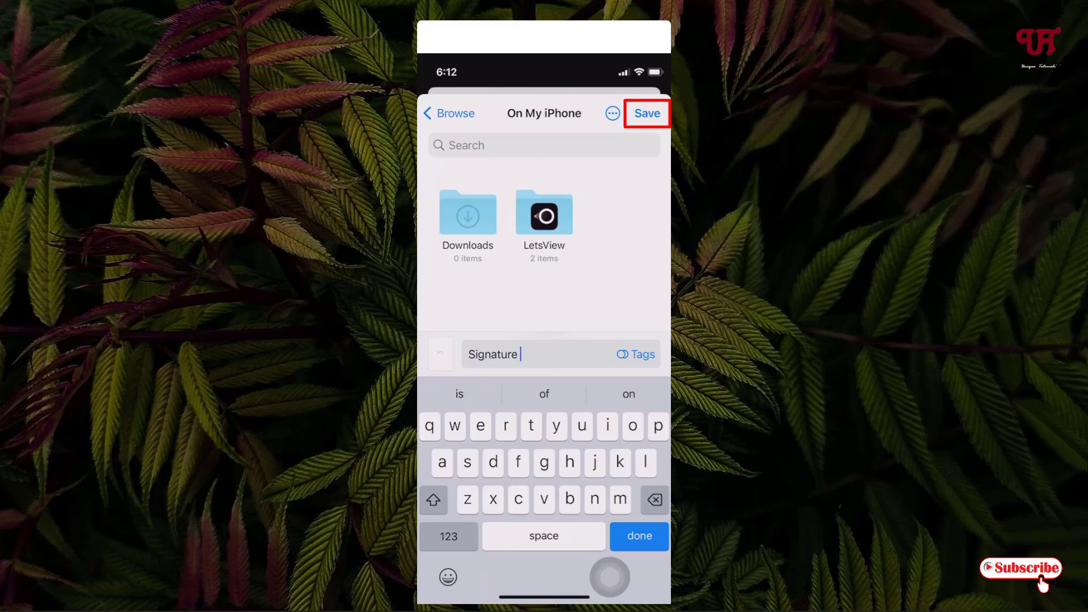
left_click(645, 114)
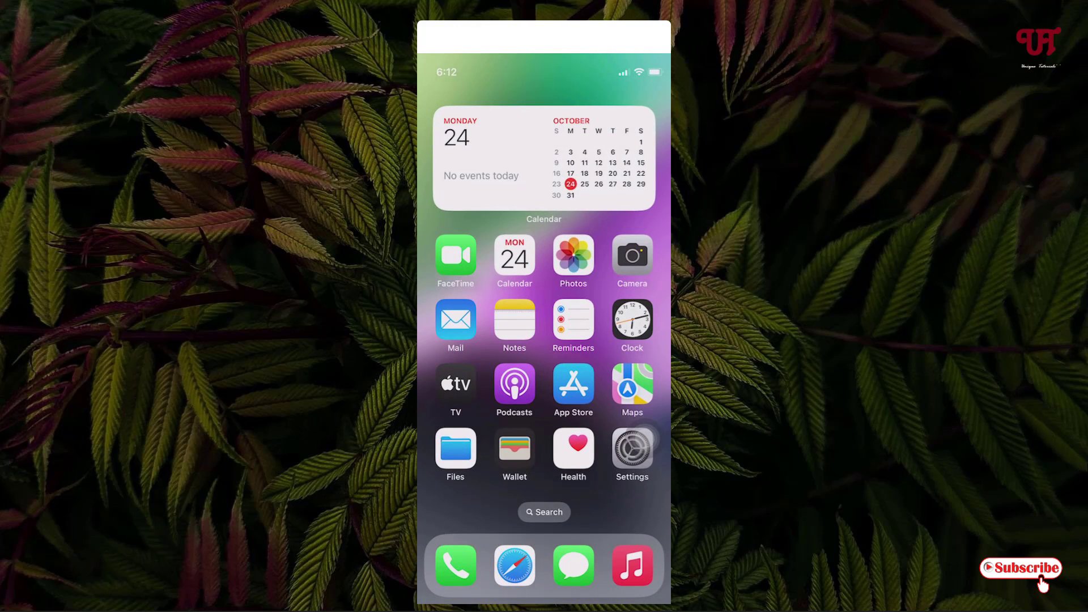
Step: In Files, browse to On My iPhone and long-press the Signature image
left_click(454, 449)
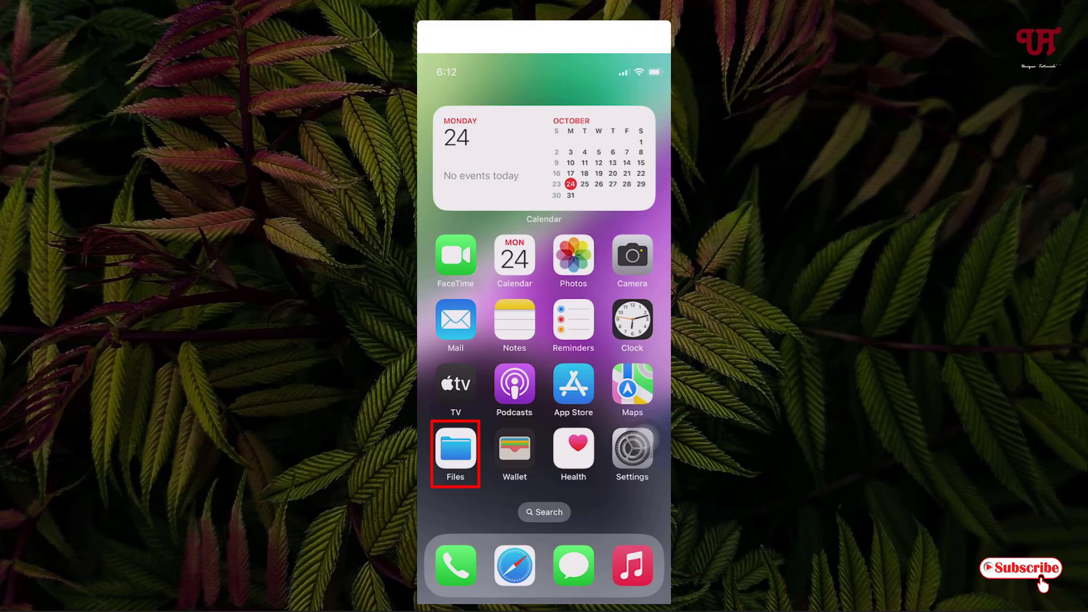
left_click(455, 449)
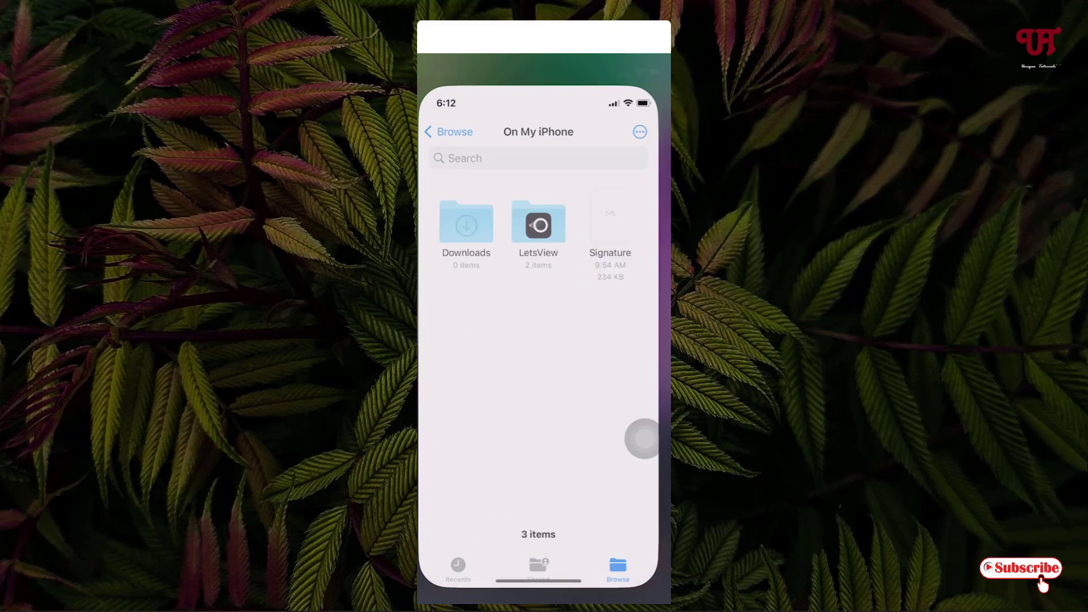
left_click(448, 132)
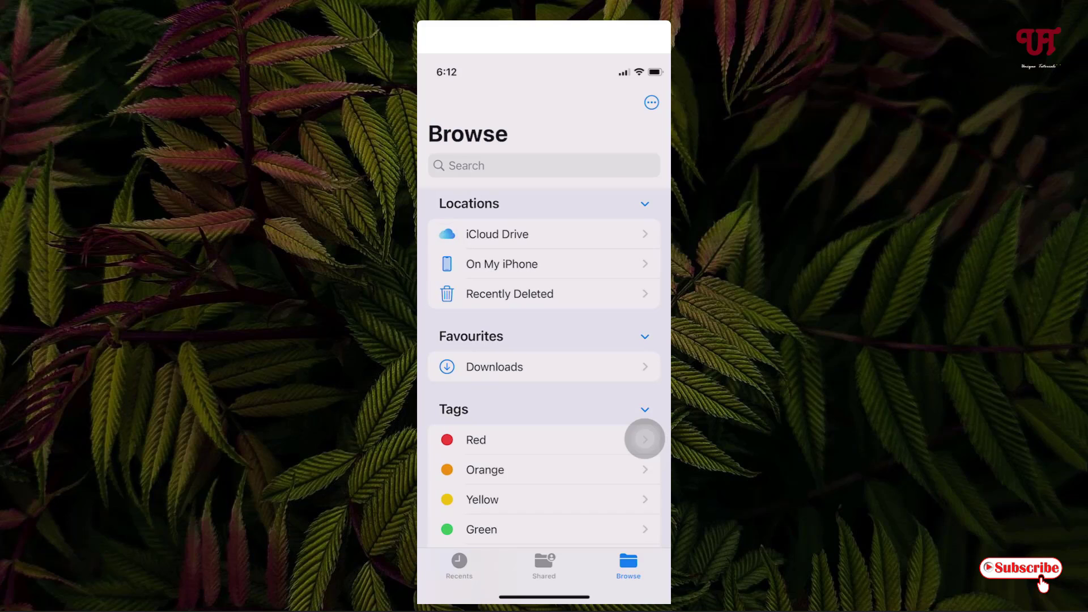
left_click(501, 263)
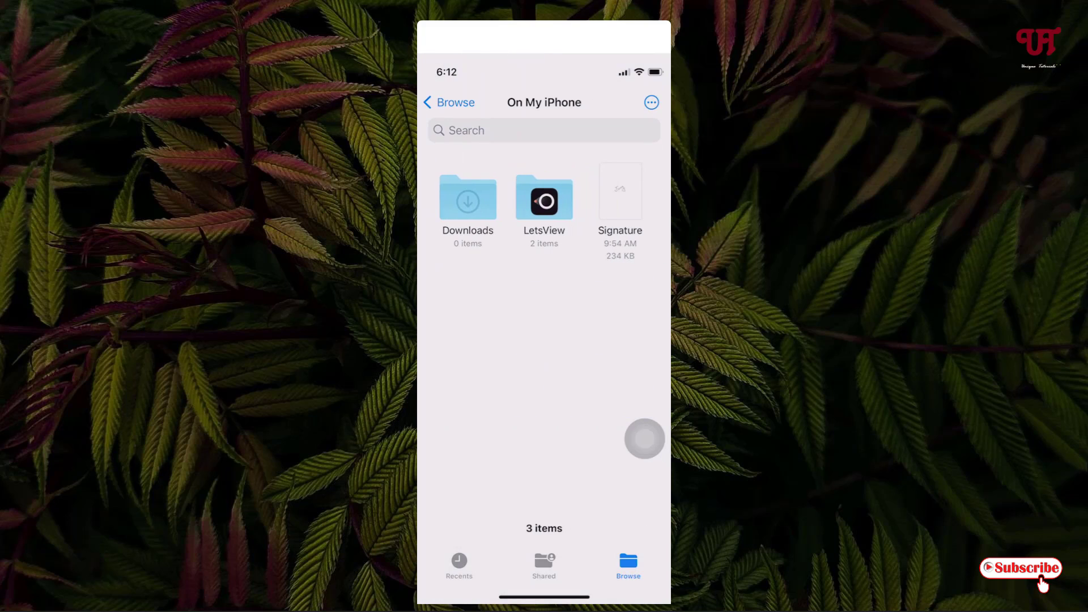
left_click(618, 190)
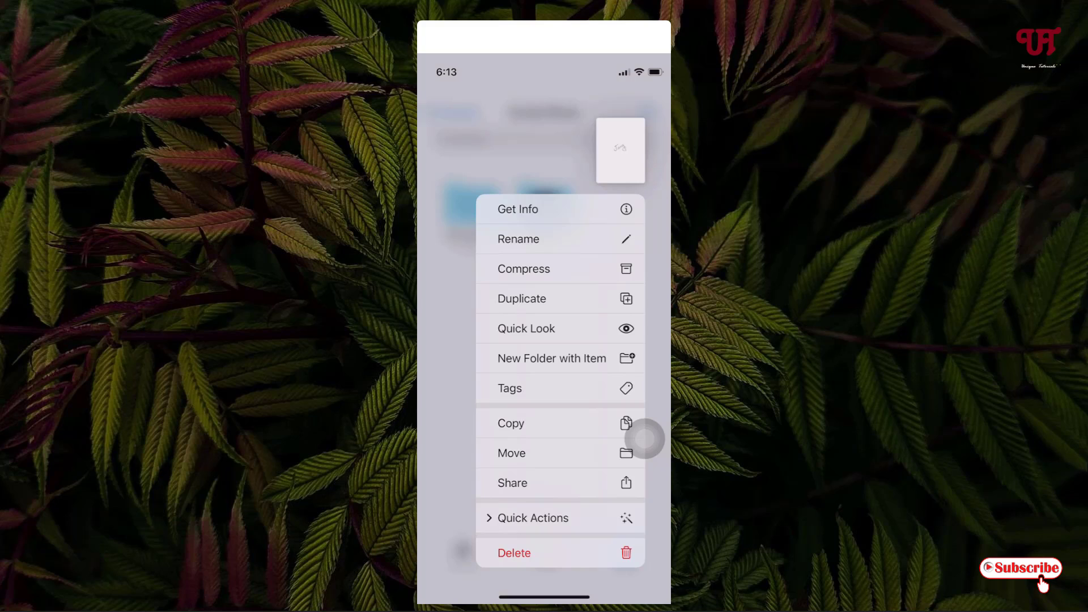
Step: Run the Remove Background quick action on Signature and close the preview
left_click(532, 518)
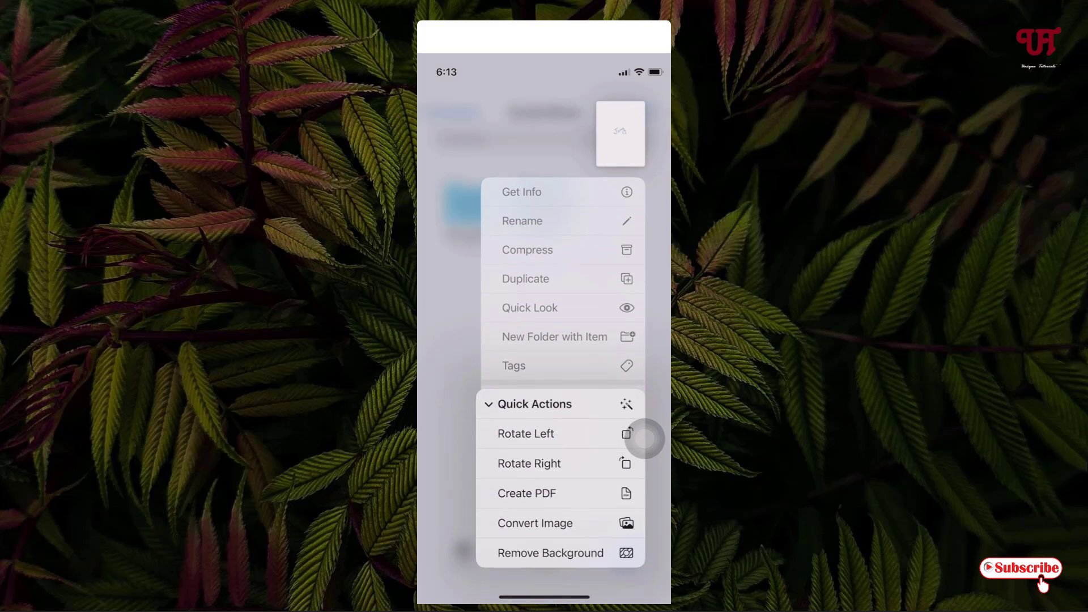
left_click(559, 553)
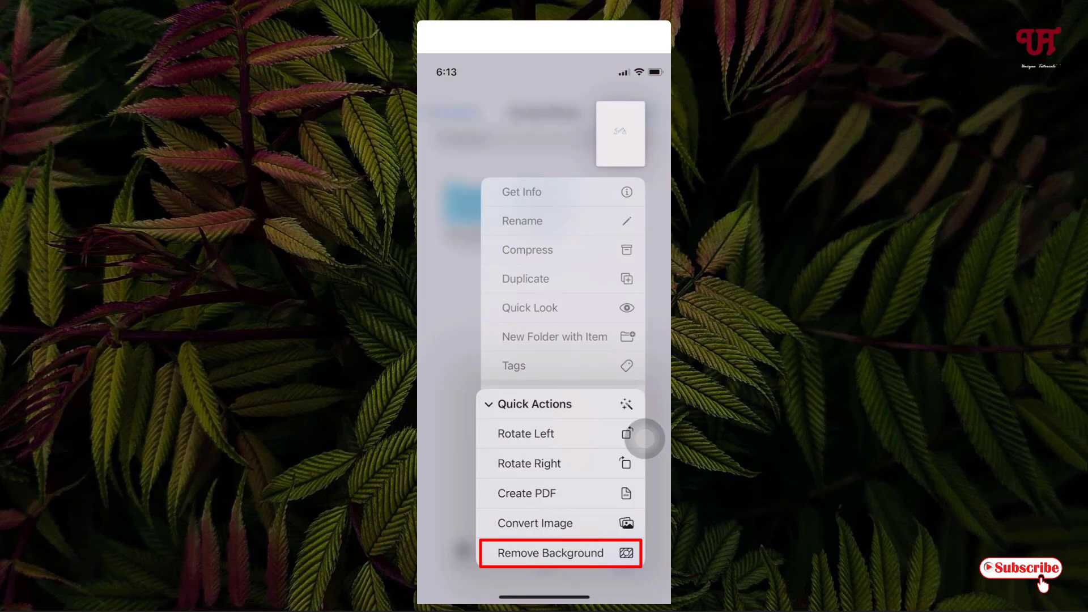
left_click(559, 553)
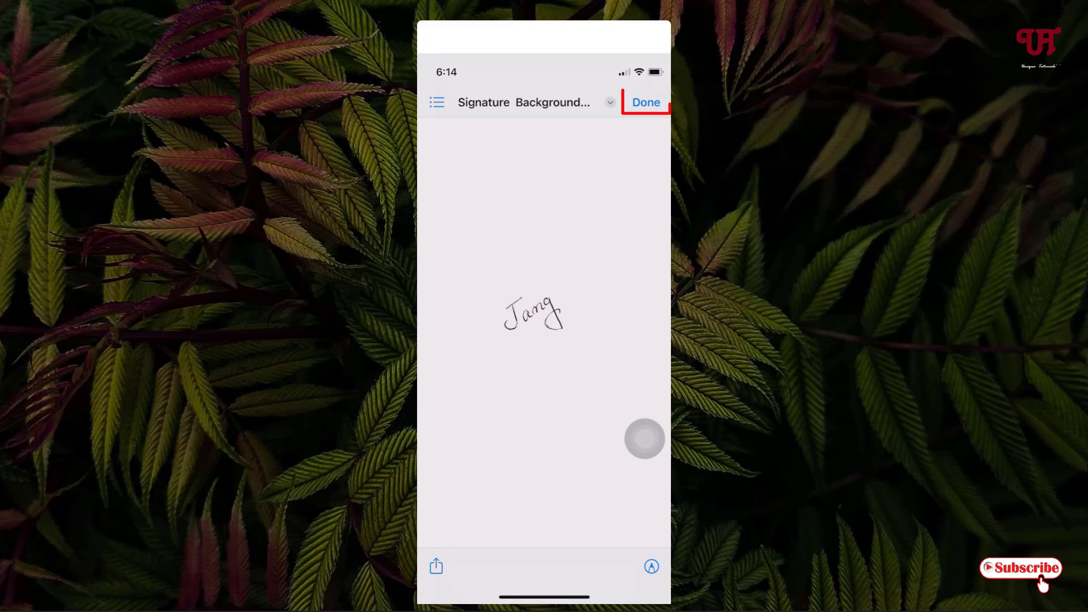
left_click(644, 101)
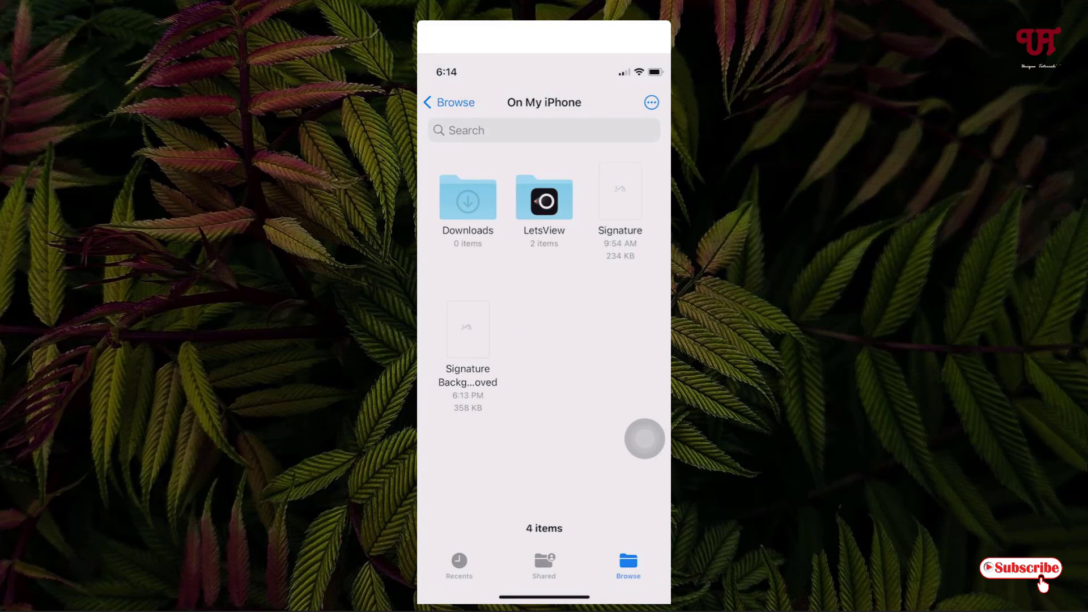